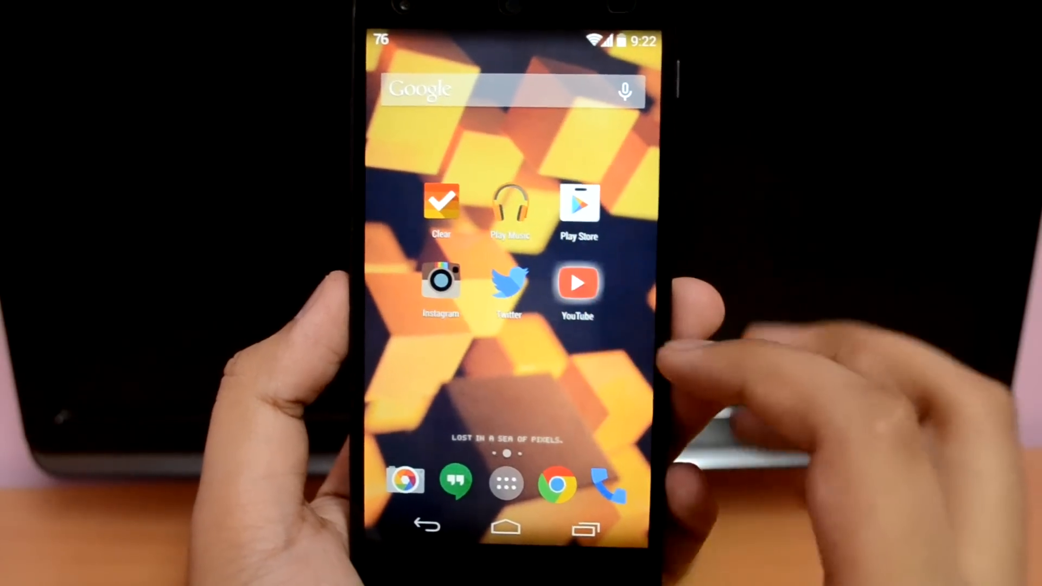
# Launch YouTube, switch to the My Subscriptions feed, then pull down the notification shade.
pyautogui.click(576, 282)
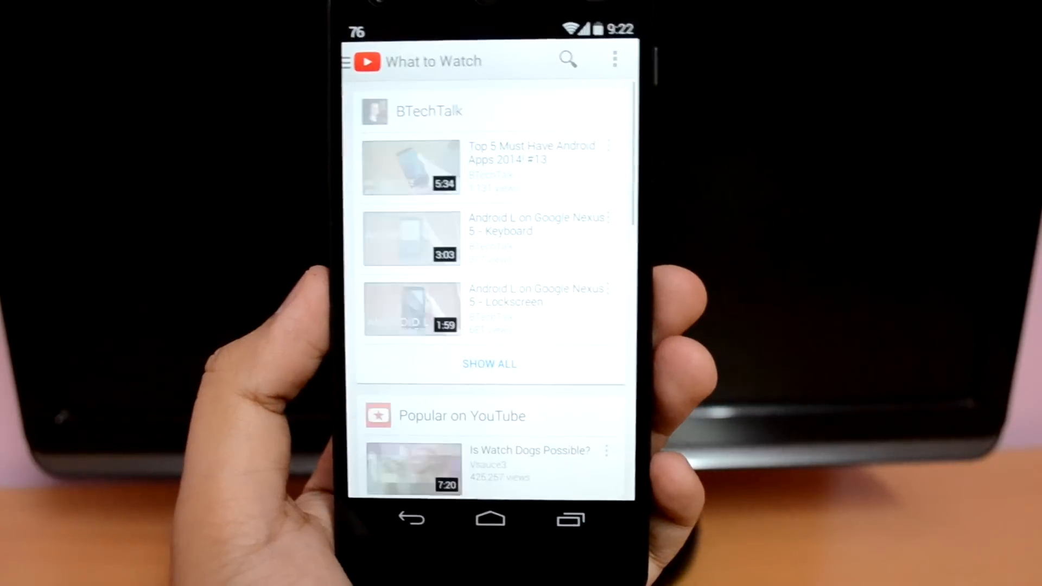
pyautogui.click(346, 62)
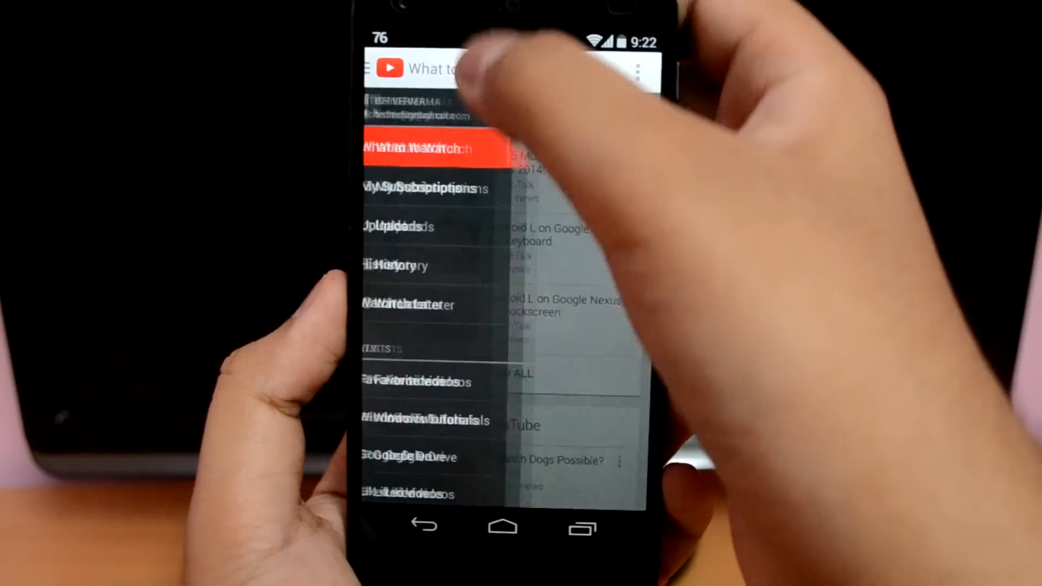
pyautogui.click(419, 189)
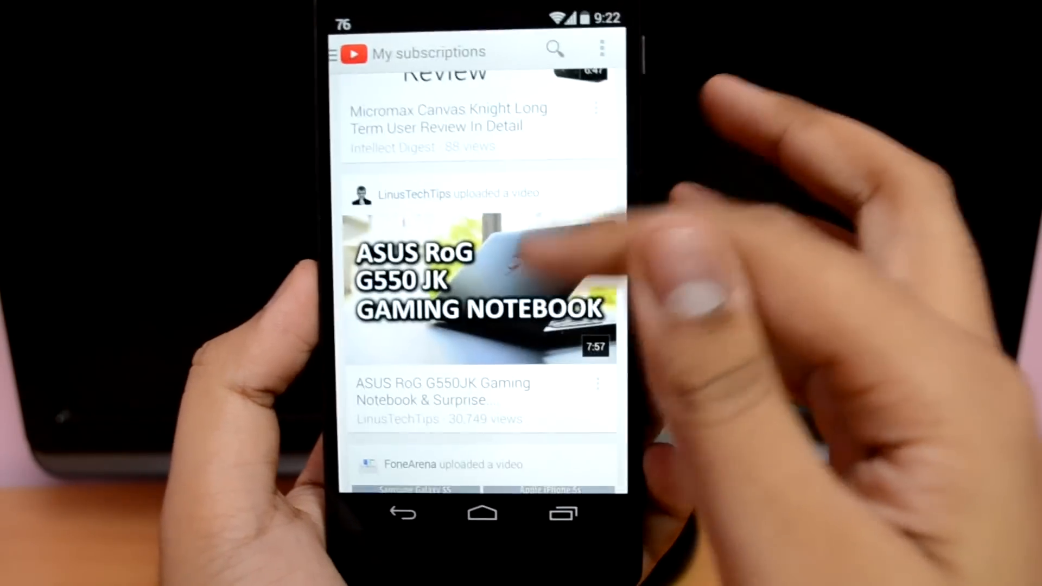
pyautogui.click(474, 285)
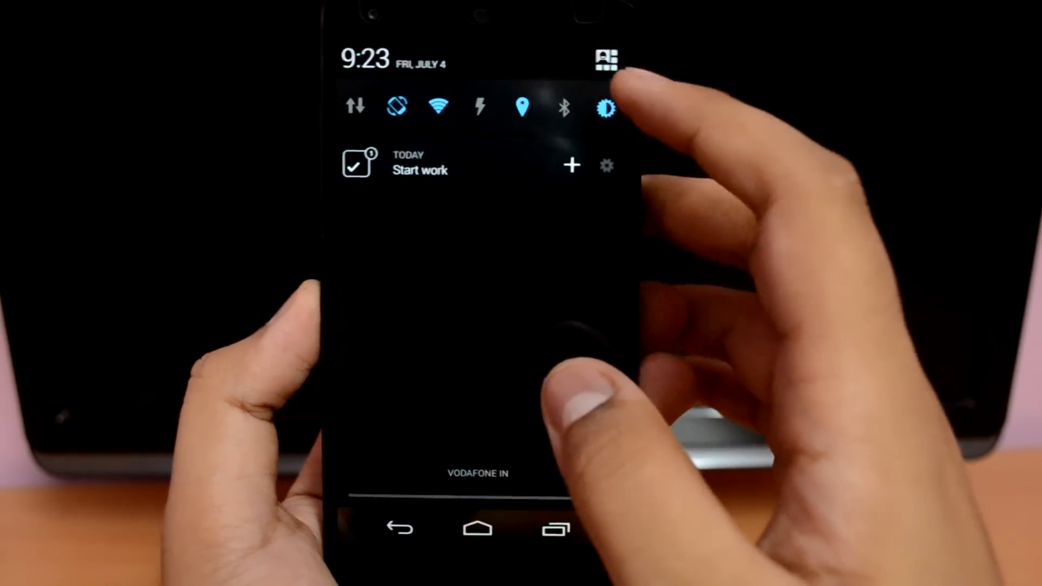
# Reach the connected Wi-Fi network's details from Quick Settings, showing IP 192.168.0.103.
pyautogui.click(604, 60)
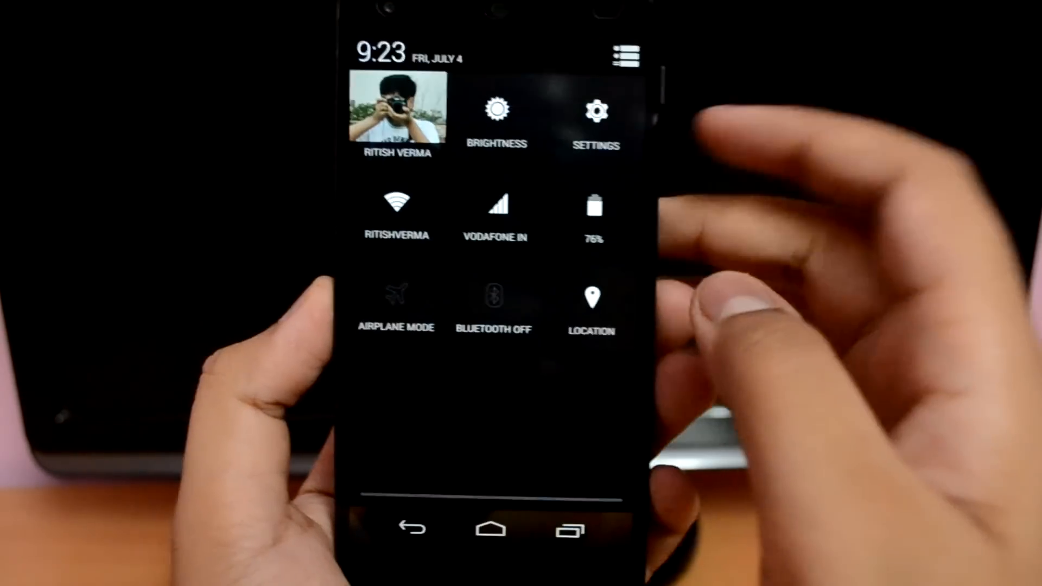
pyautogui.click(395, 216)
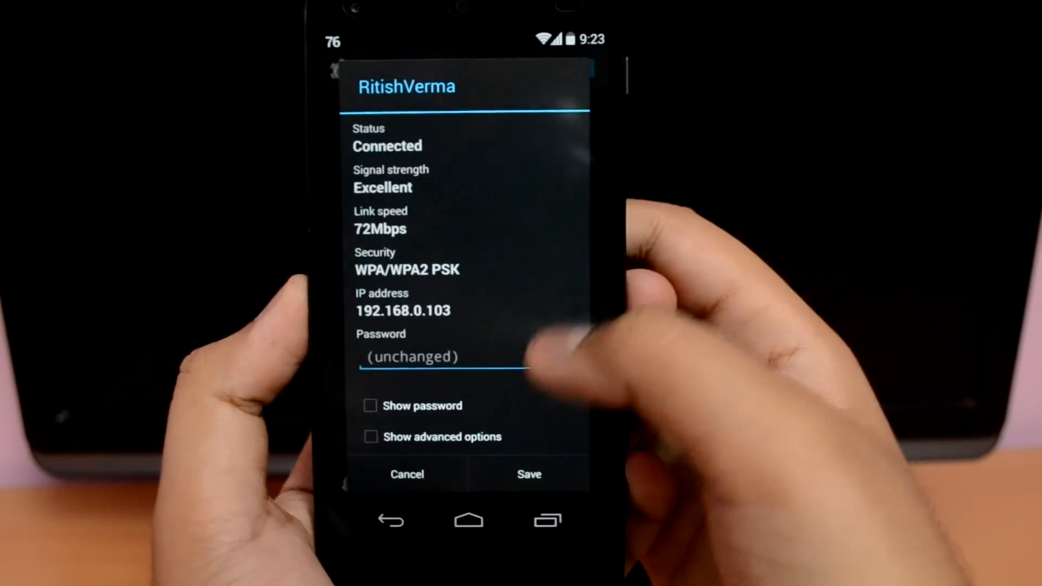
# Reveal advanced options and begin entering DNS 1 as 8.8.8.8 for the static IP setup.
pyautogui.click(370, 436)
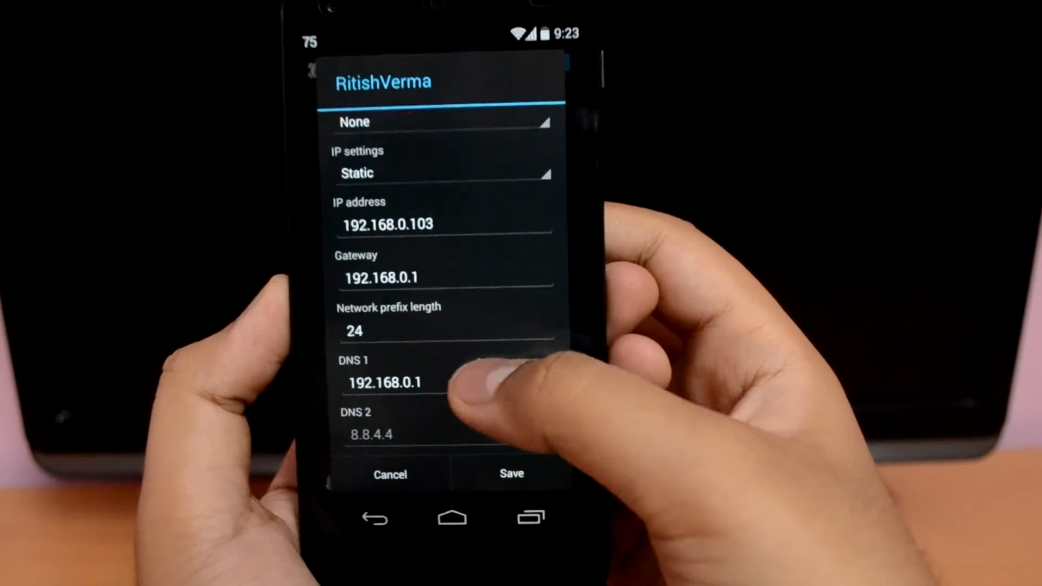
pyautogui.click(389, 381)
pyautogui.write('8.8.8.8')
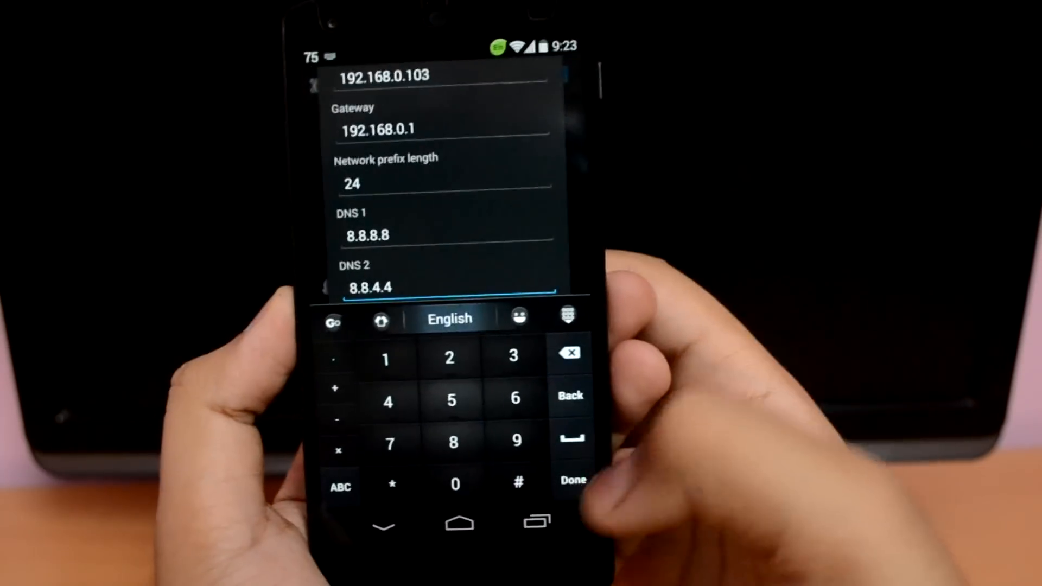
pyautogui.click(570, 480)
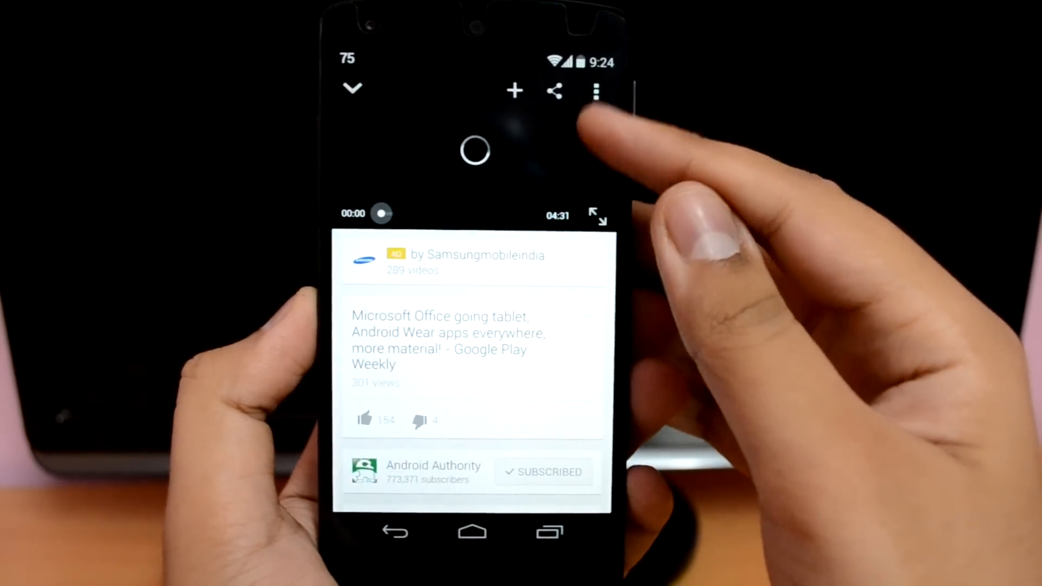
# Minimise the Google Play Weekly video and leave YouTube for the home screen.
pyautogui.click(353, 88)
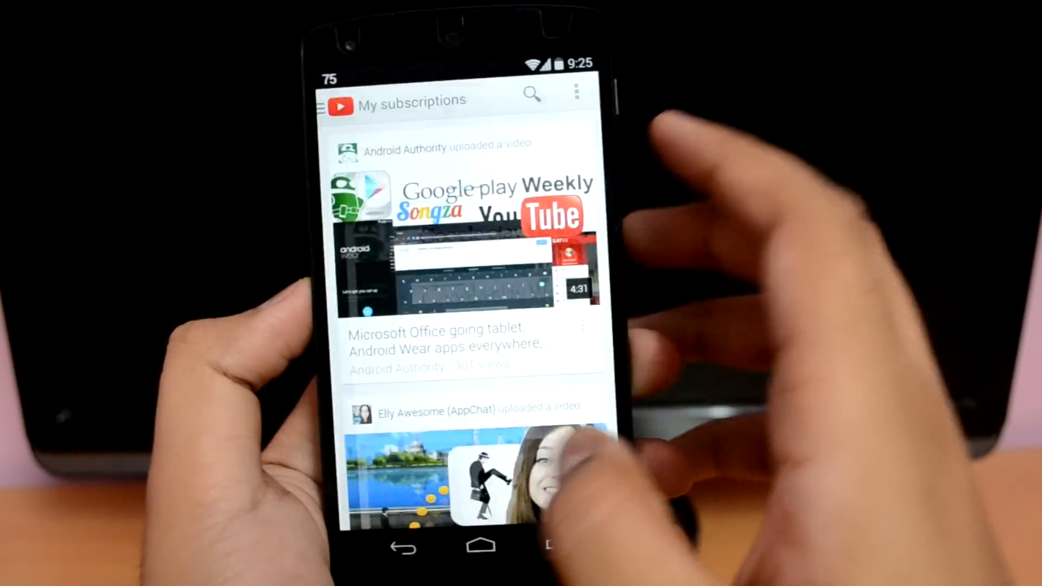
pyautogui.click(480, 547)
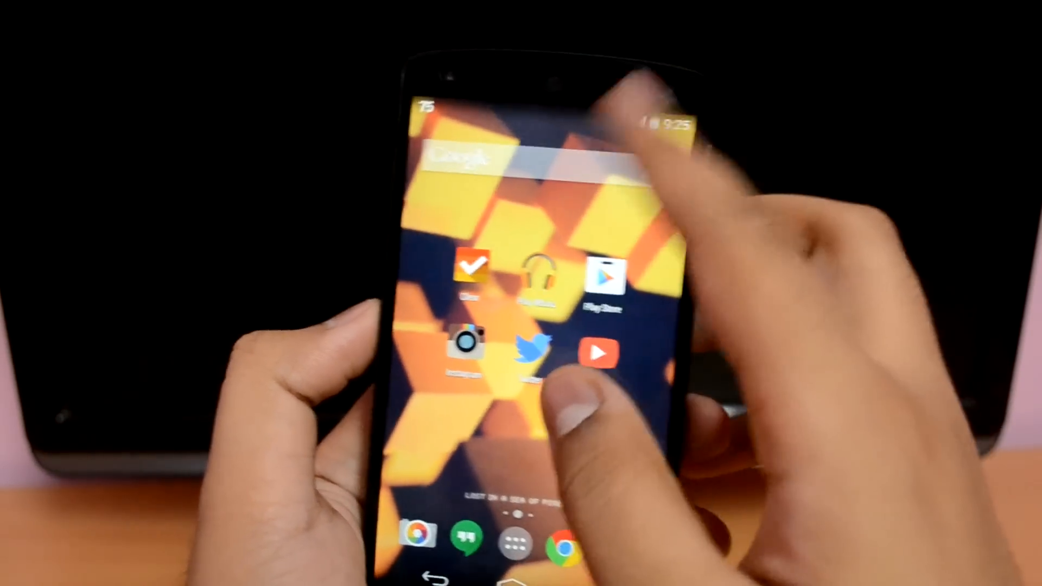